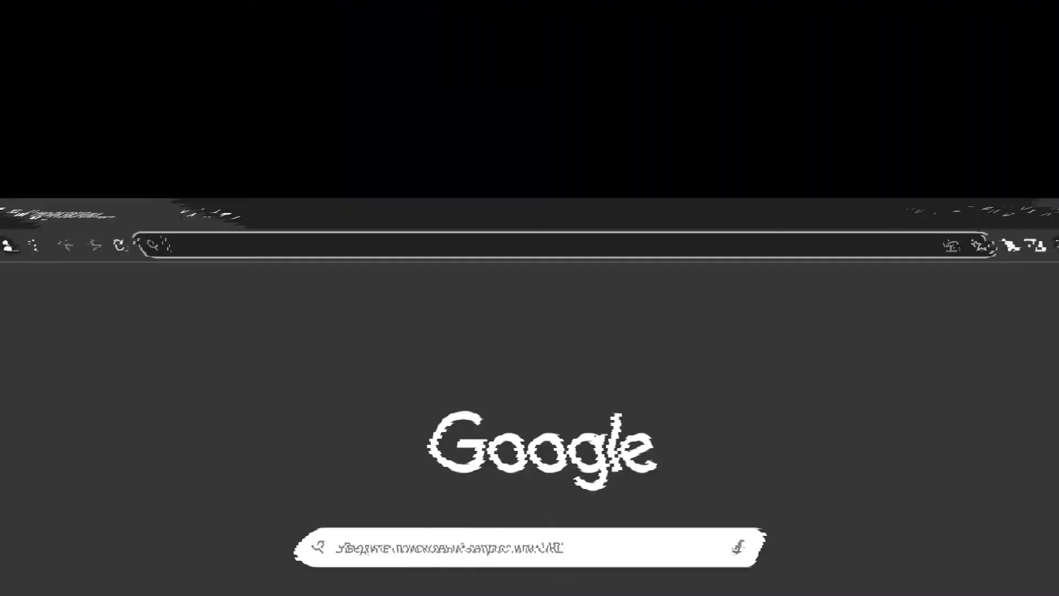
Go to handbrake.fr/downloads.php and download the 64-bit Windows installer
type("https://handbrake.fr/downloads.php")
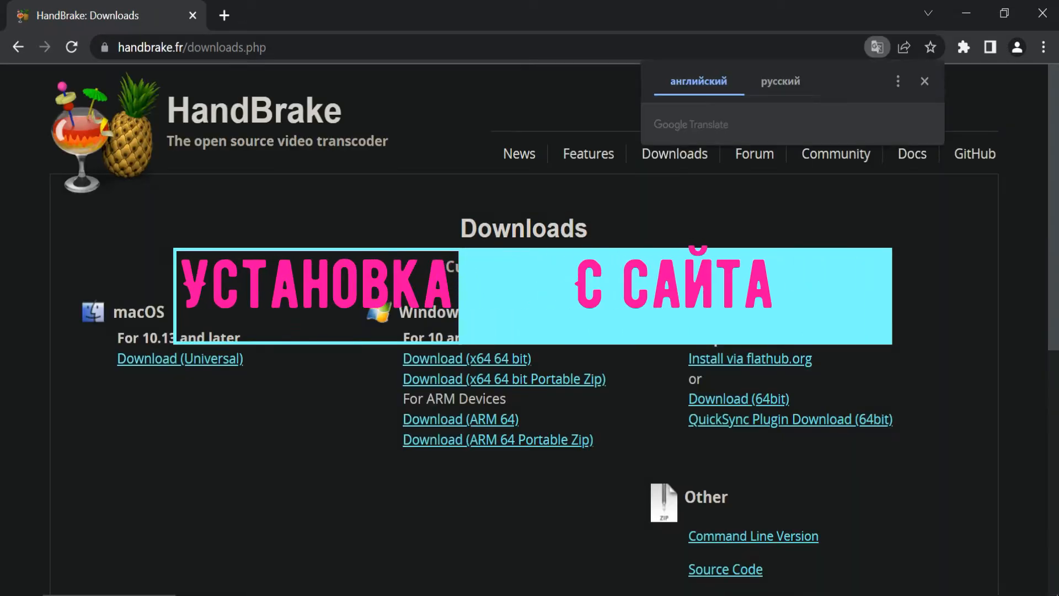
left_click(924, 81)
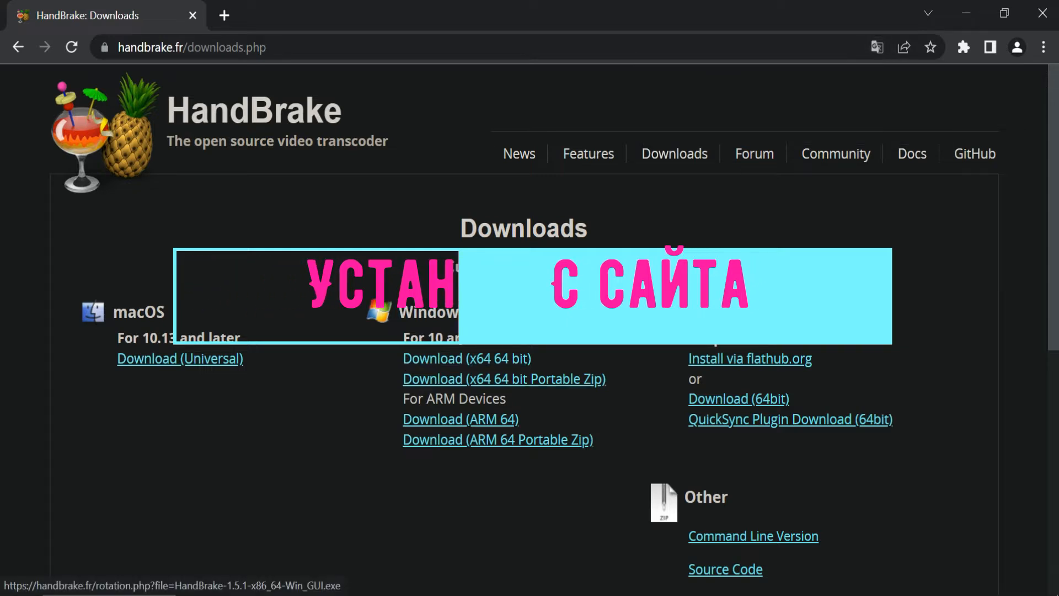
Launch the downloaded HandBrake 1.5.1 setup, then cancel and confirm quitting it
left_click(466, 358)
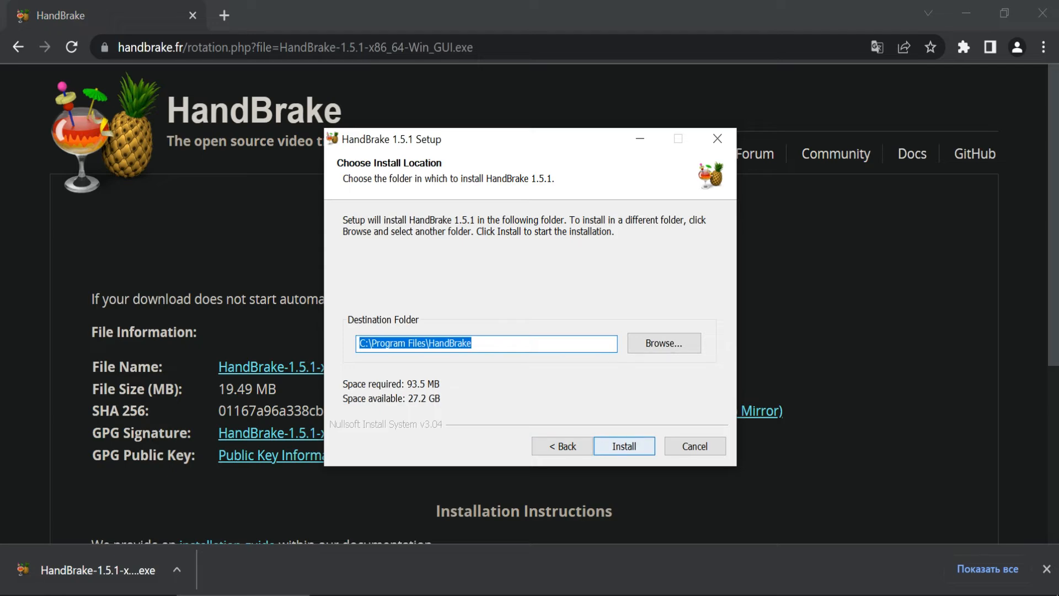
left_click(694, 446)
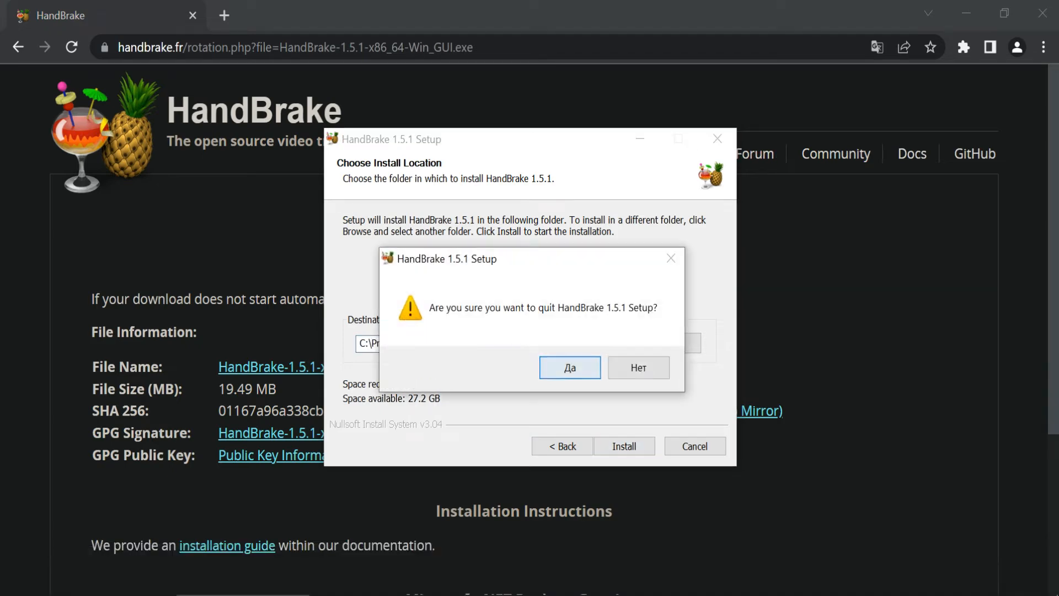
left_click(569, 368)
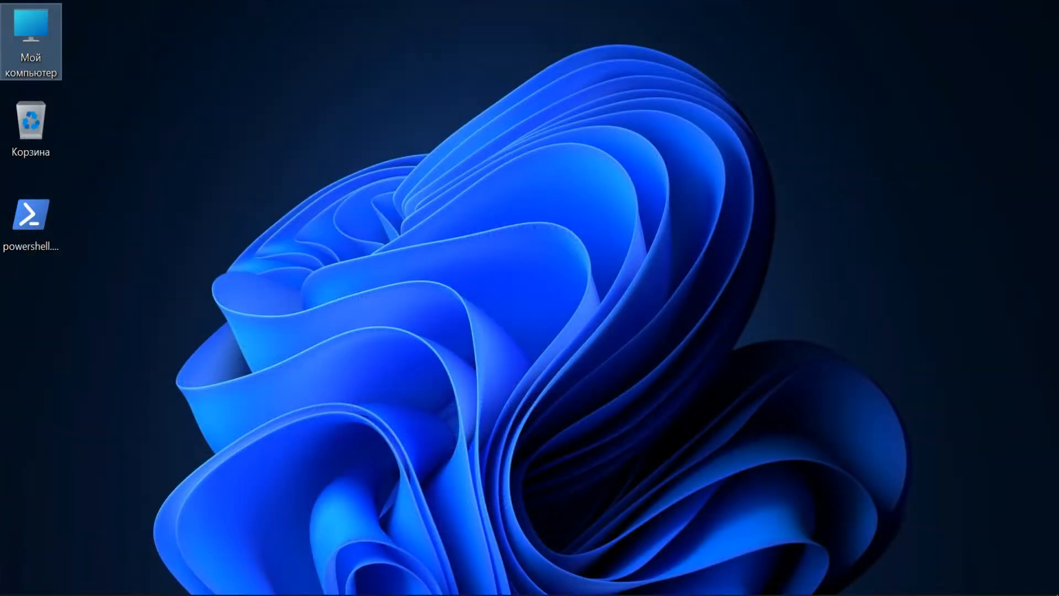
Run choco install handbrake in administrator PowerShell and scroll through the dependency install output
double_click(29, 213)
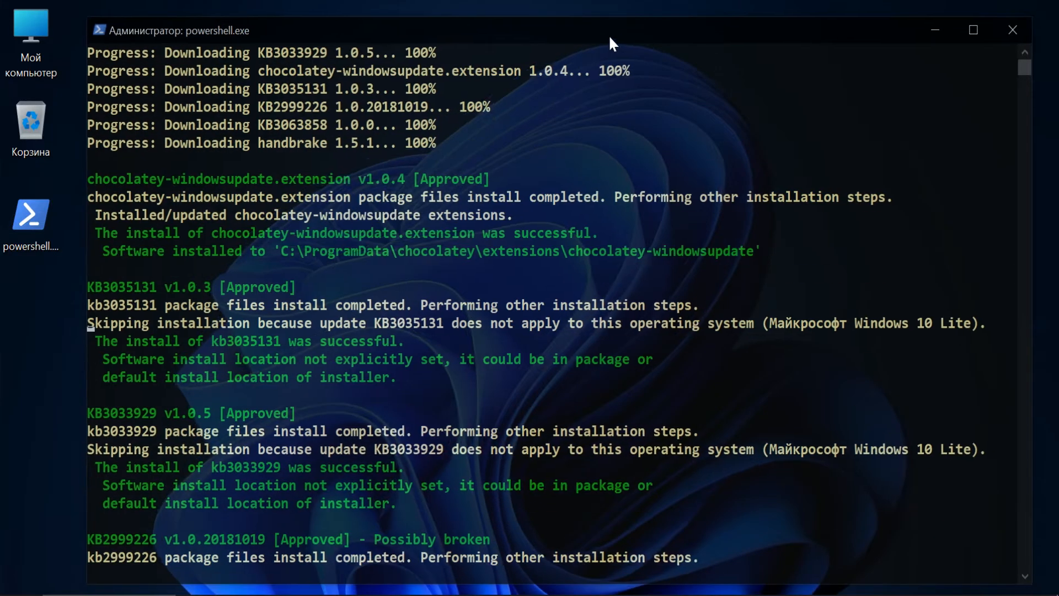
scroll("down", 3)
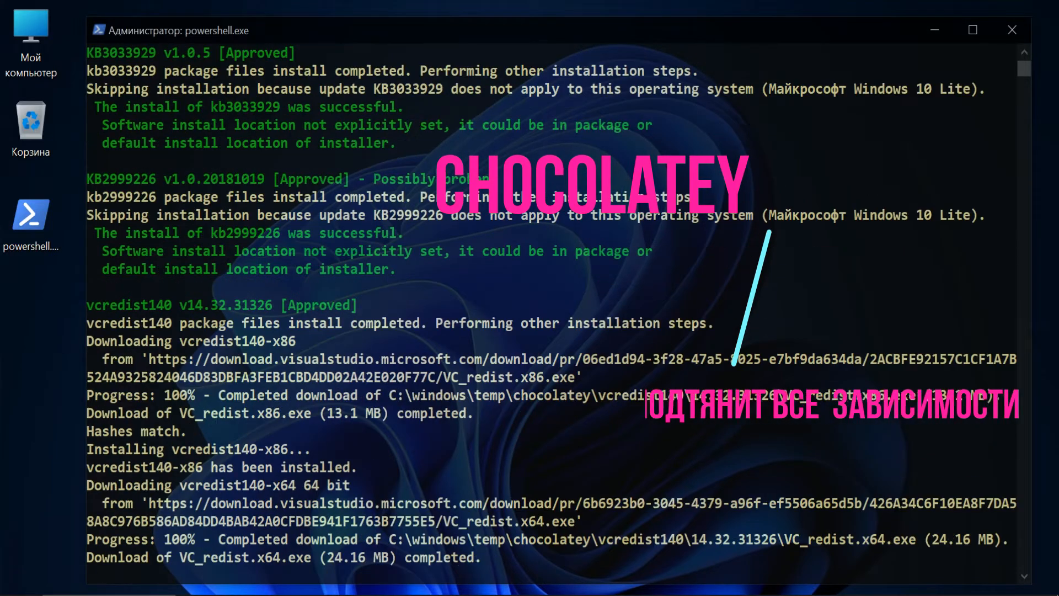
scroll("down", 3)
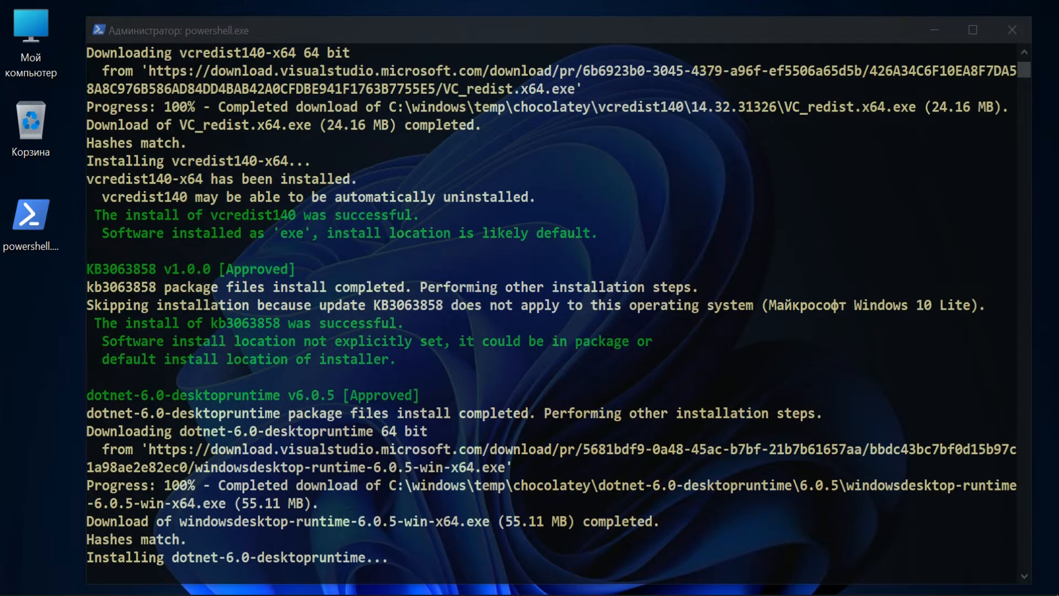
scroll("down", 3)
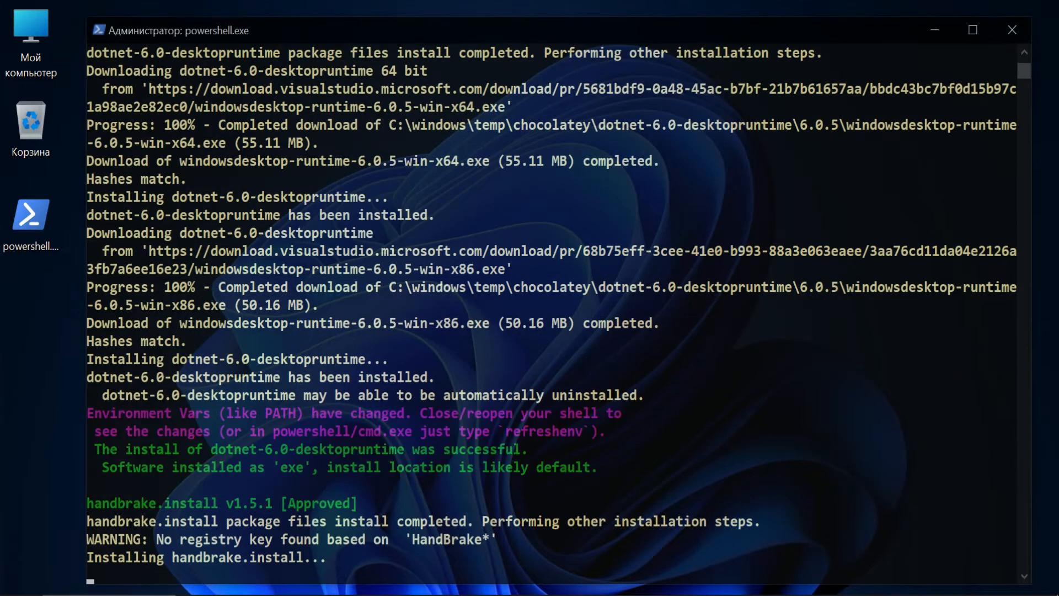
scroll("down", 3)
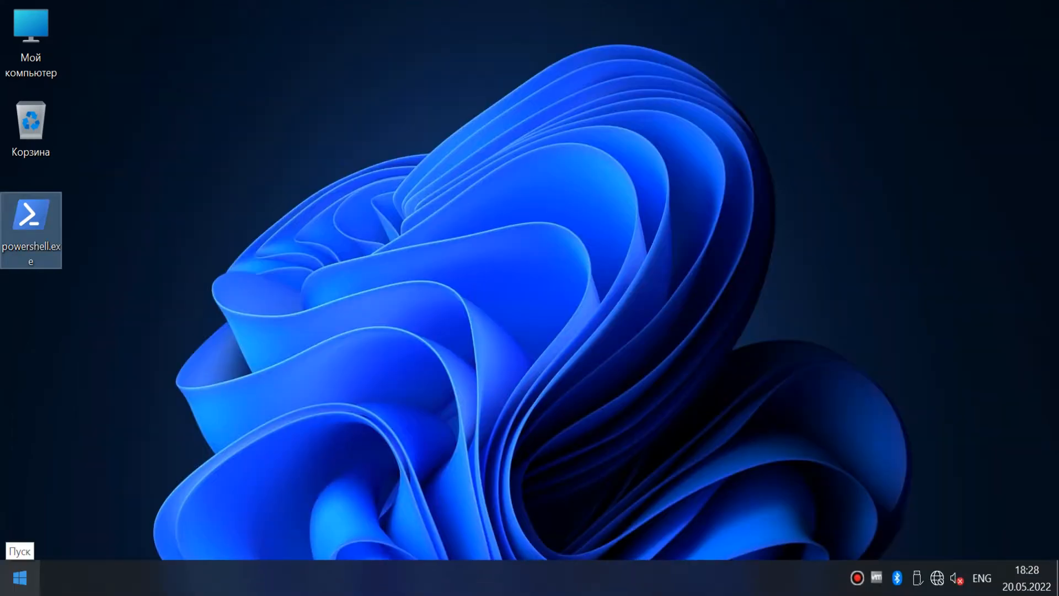
left_click(18, 577)
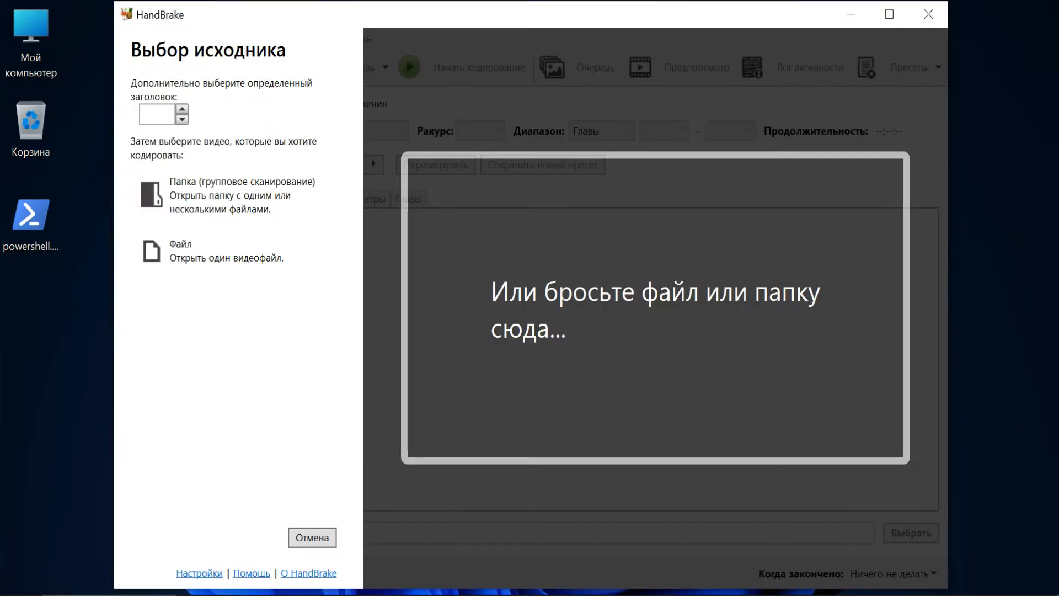
left_click(180, 249)
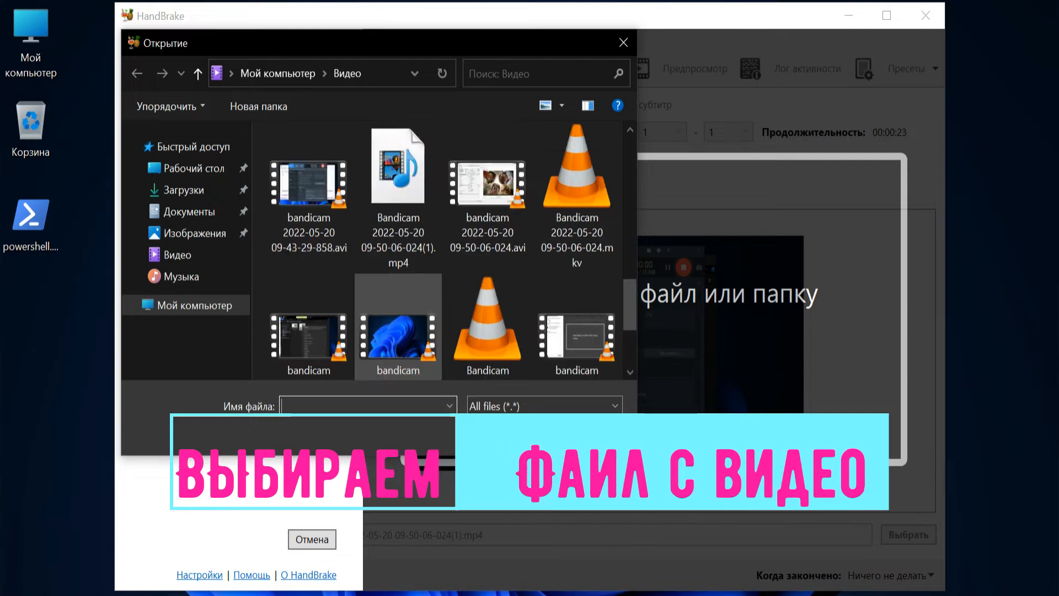
left_click(486, 183)
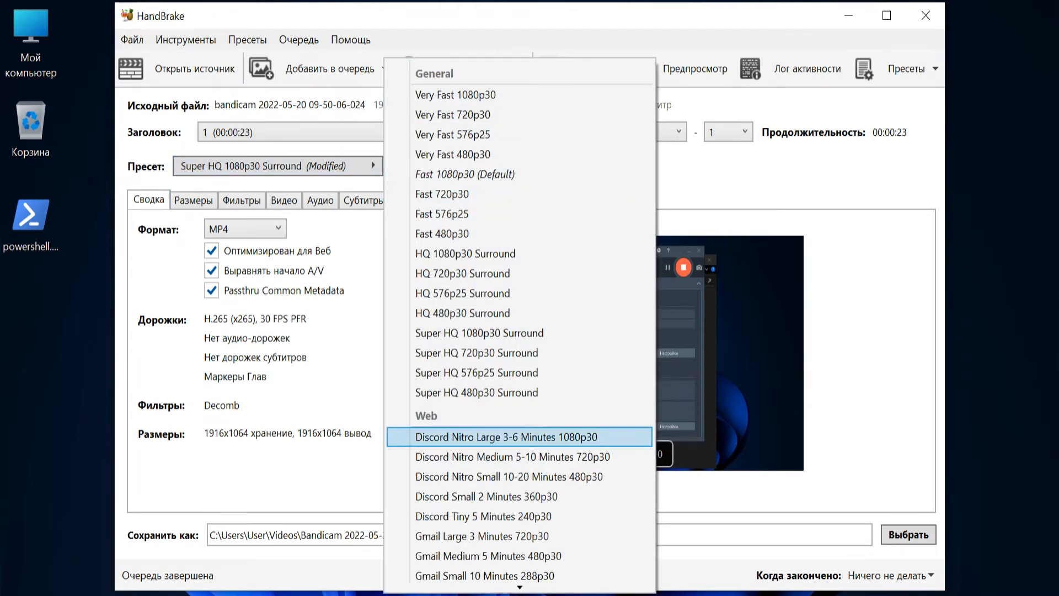
Scroll through the preset list, keeping Super HQ 1080p30 Surround selected
scroll("down", 3)
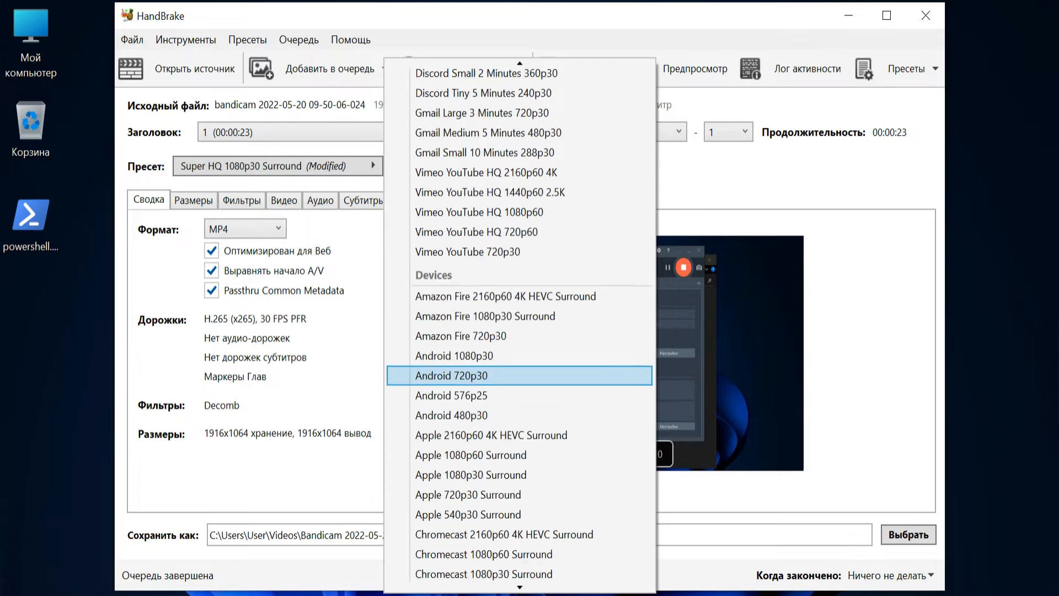
scroll("down", 3)
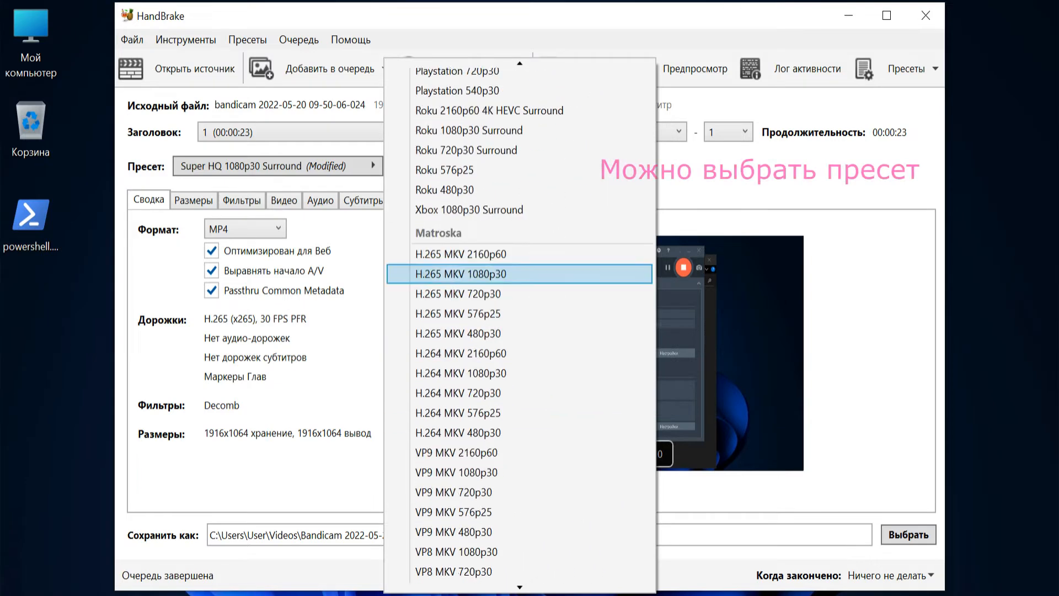
scroll("down", 3)
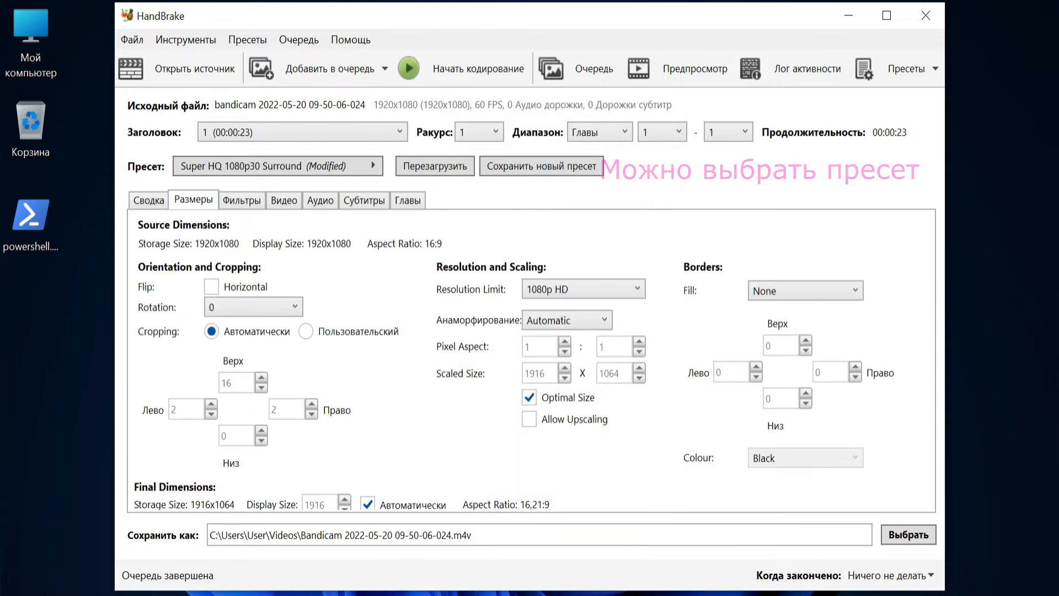
Set the video encoder to H.265 (x265) at 60 fps and start encoding
left_click(148, 199)
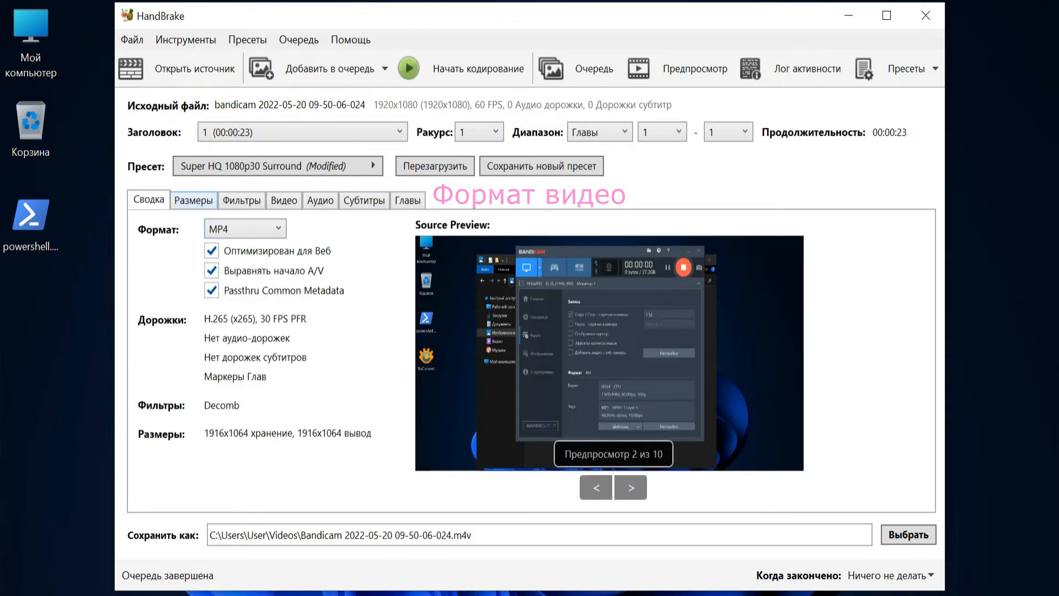
left_click(193, 199)
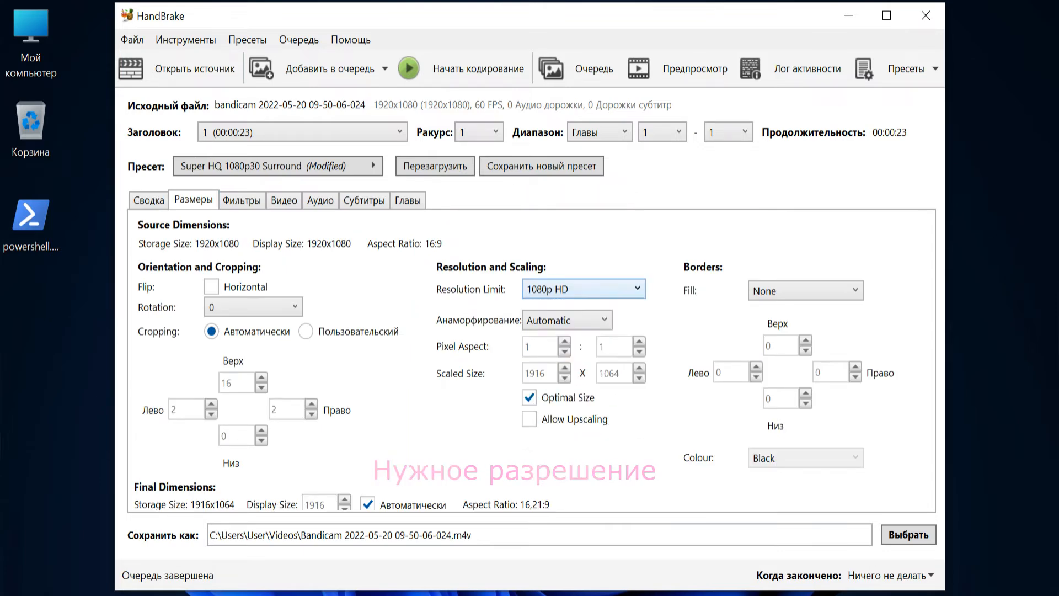
left_click(283, 199)
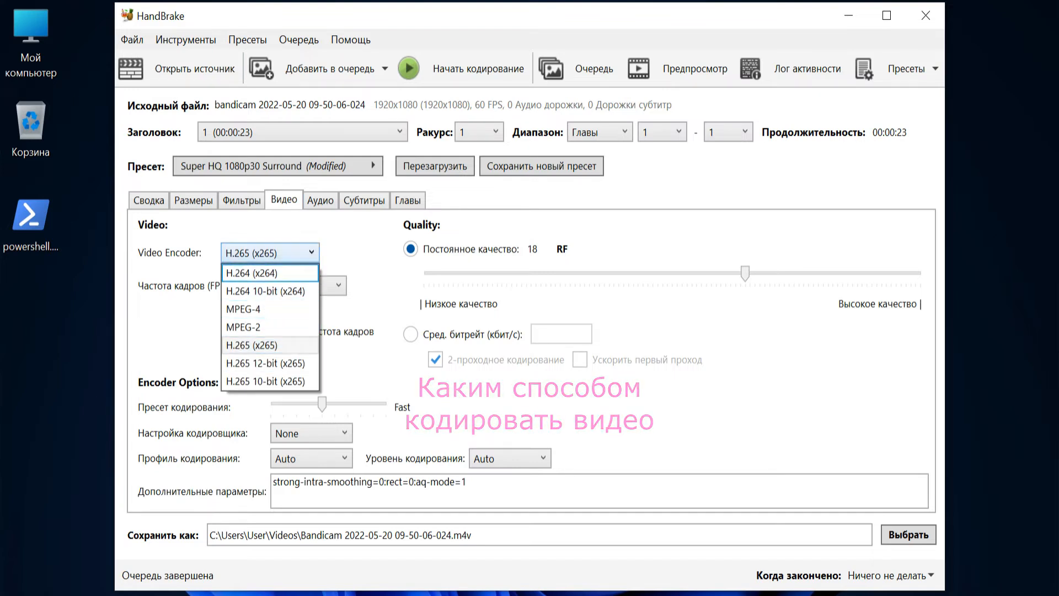
left_click(296, 285)
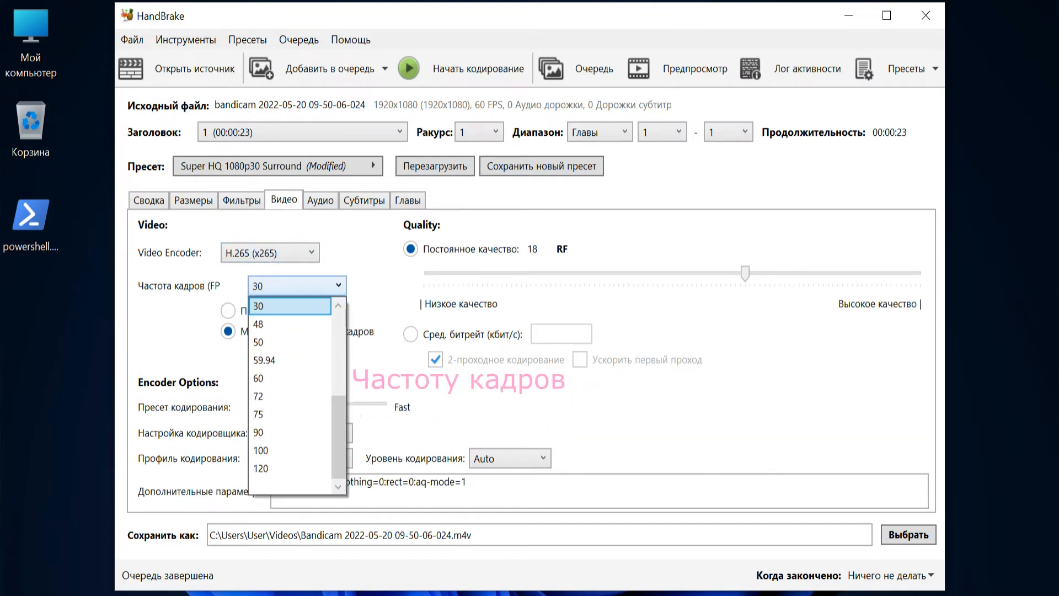
left_click(258, 379)
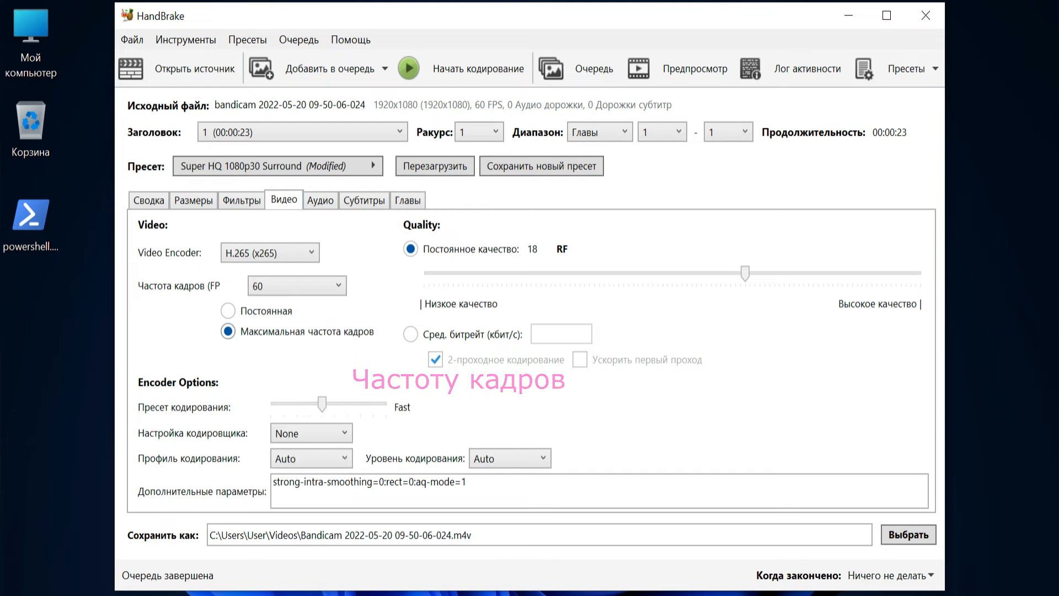
left_click(148, 200)
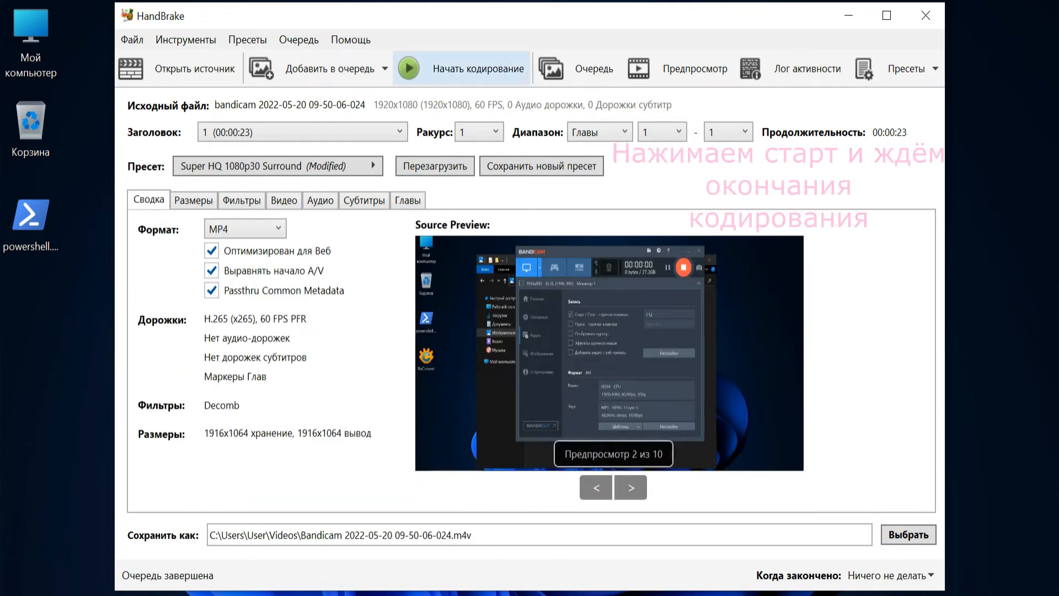
left_click(478, 68)
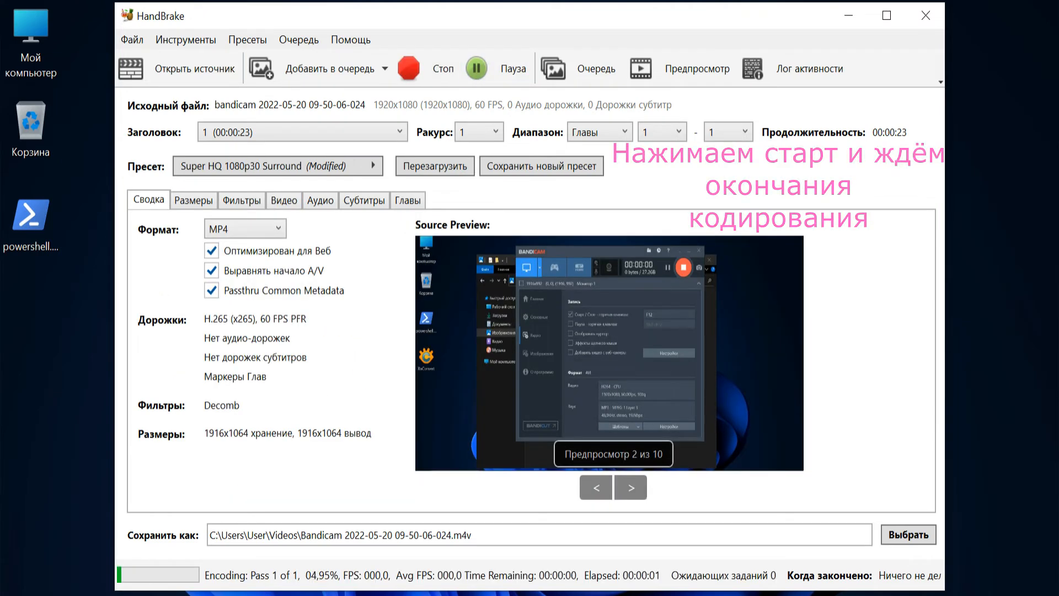